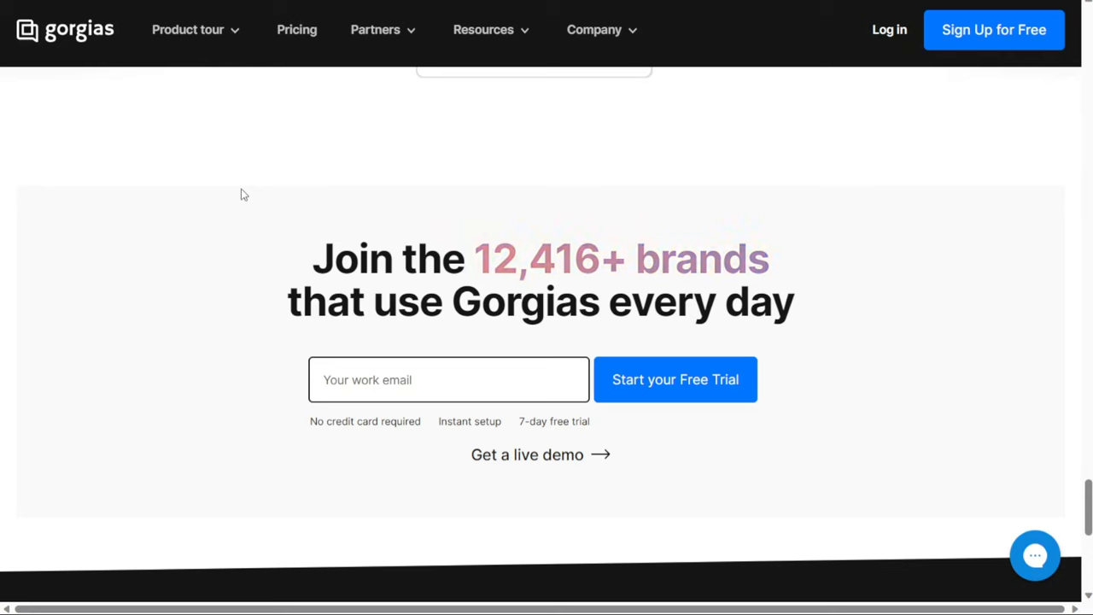
mouse_move(506, 345)
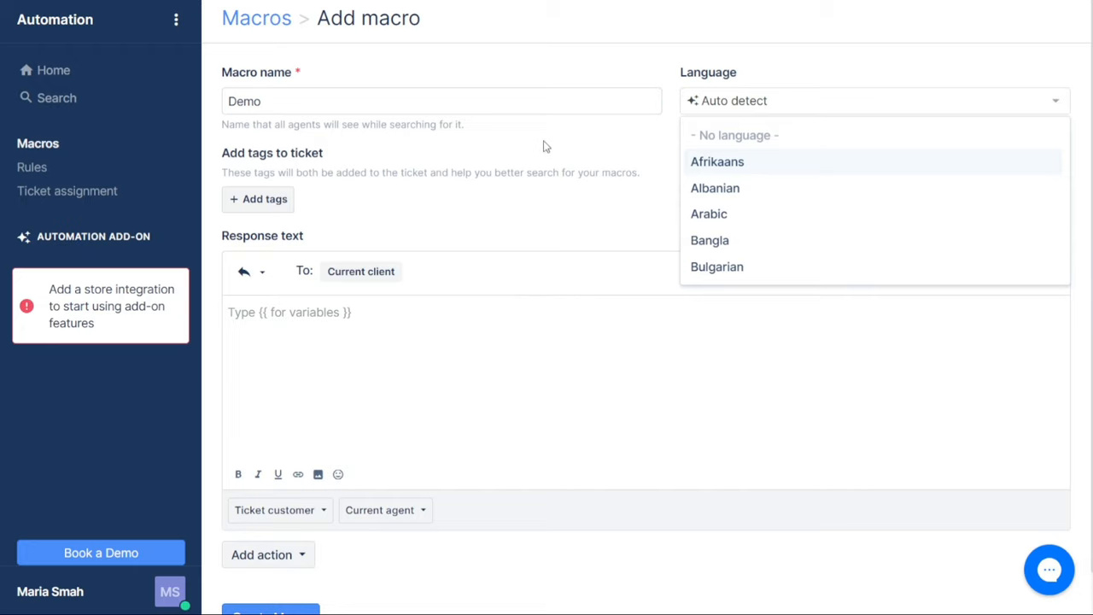
- Leave the language unchanged, set the response text to 'Test' and create the Demo macro
left_click(418, 276)
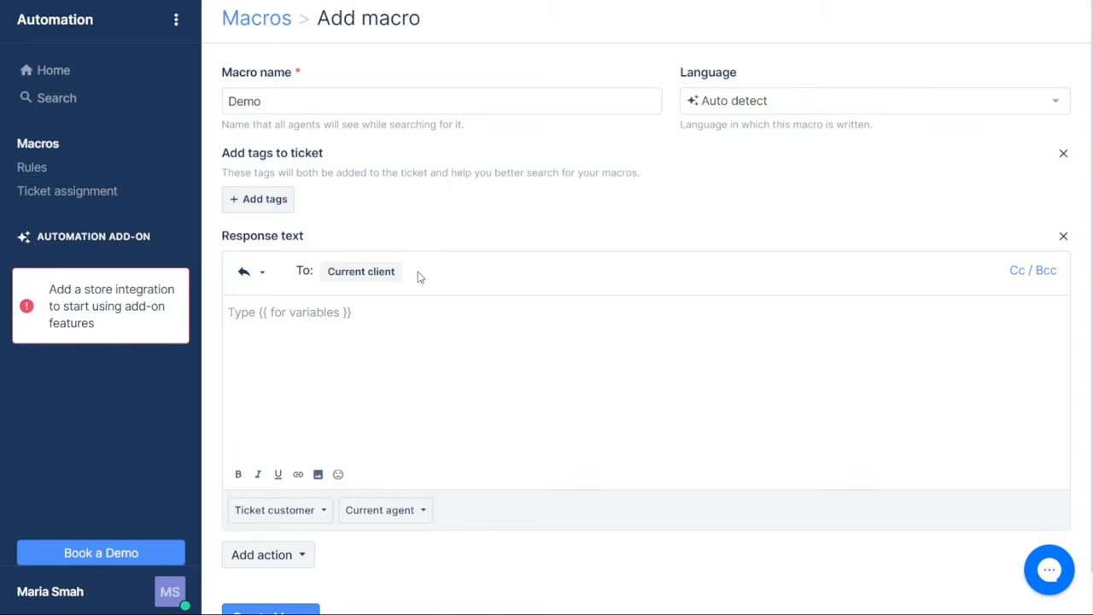
type("Test")
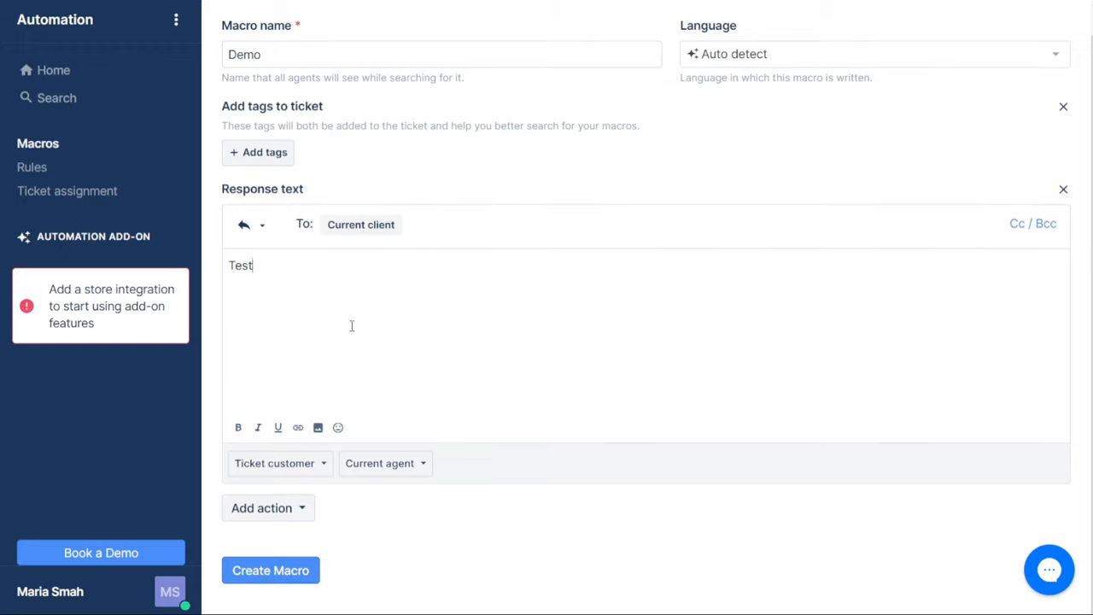
left_click(270, 570)
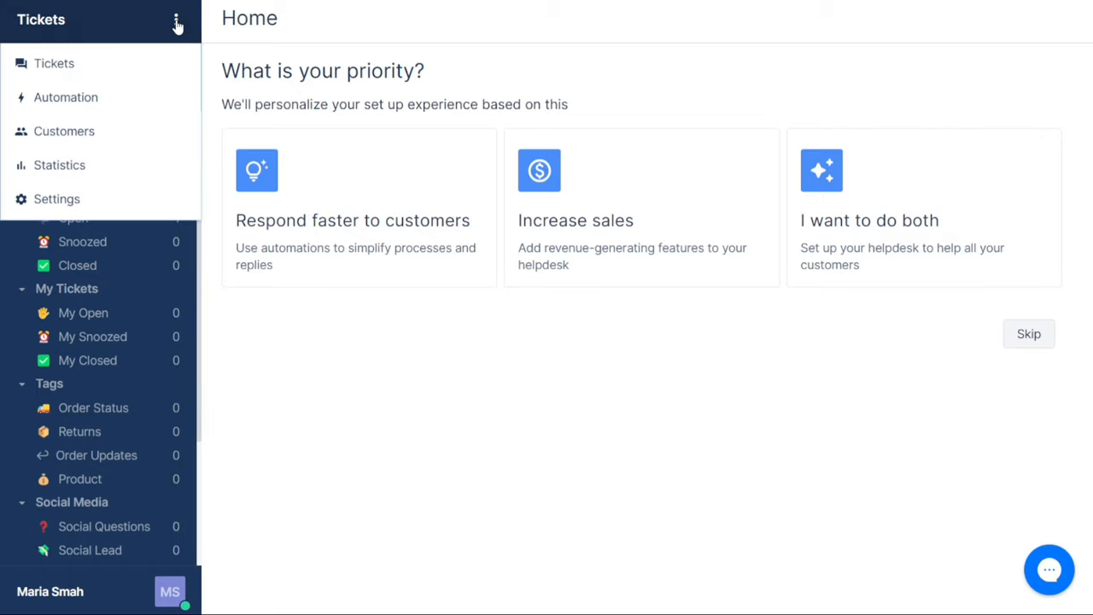
mouse_move(119, 109)
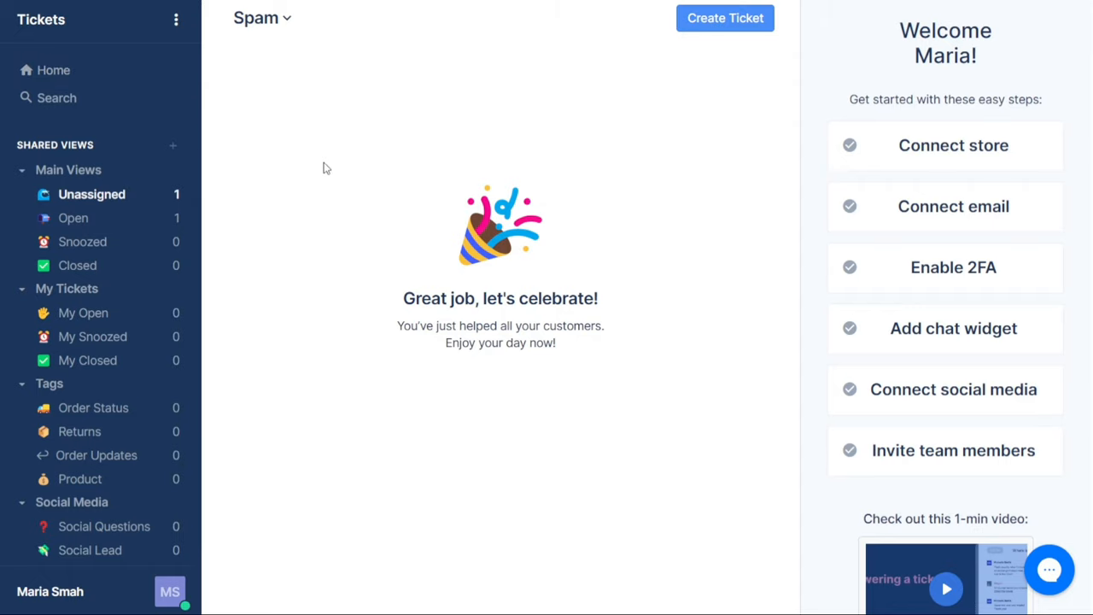
- Start a new ticket draft from the tickets view
left_click(724, 17)
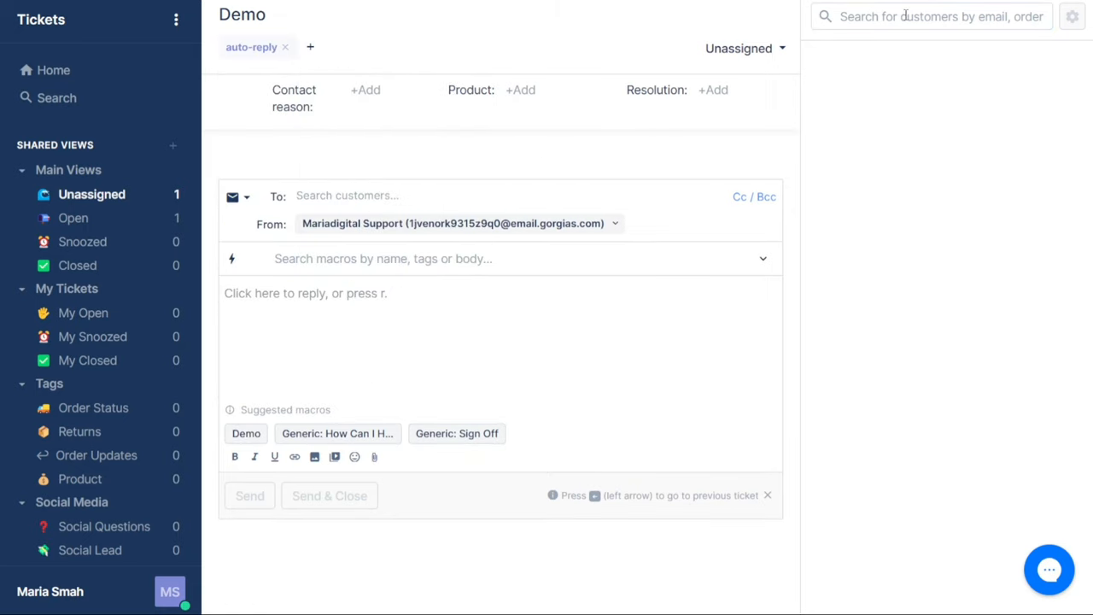
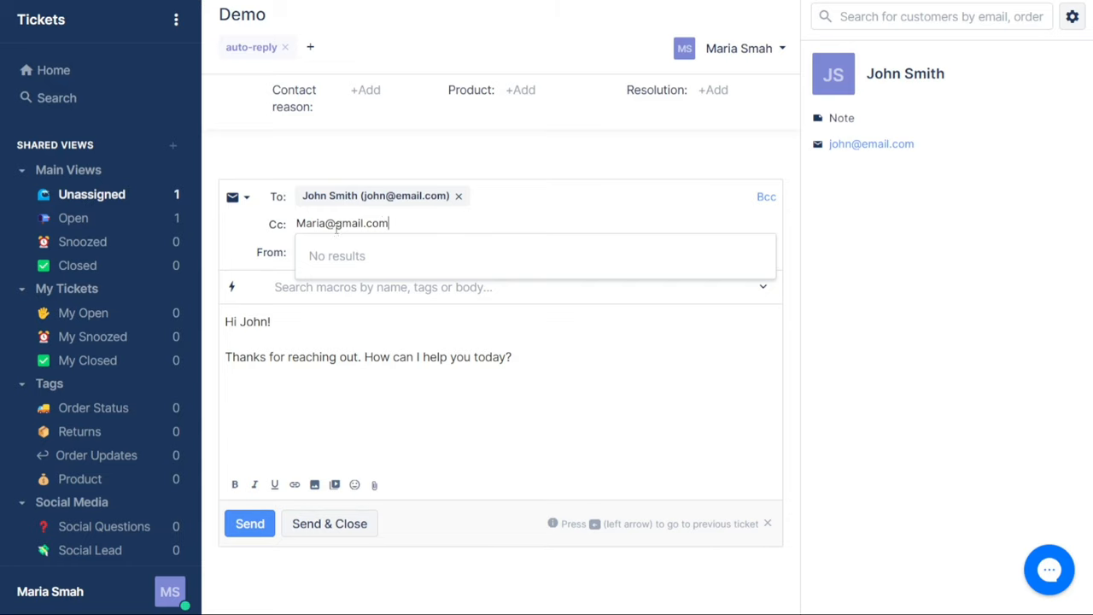